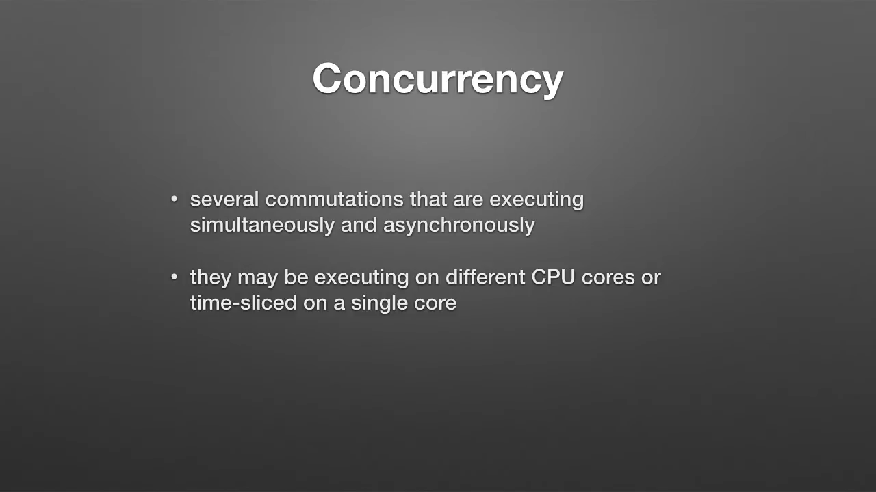
Step: Advance from the Concurrency slide to the iOS CPUs slide (A4, A5, A6)
key(right)
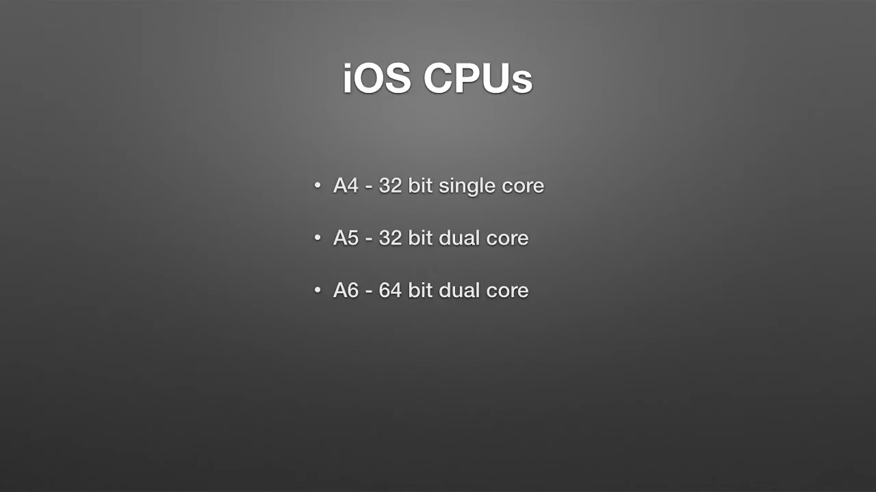
Step: Advance the slideshow to the Classes of Interest slide listing NSThread and NSOperation
key(right)
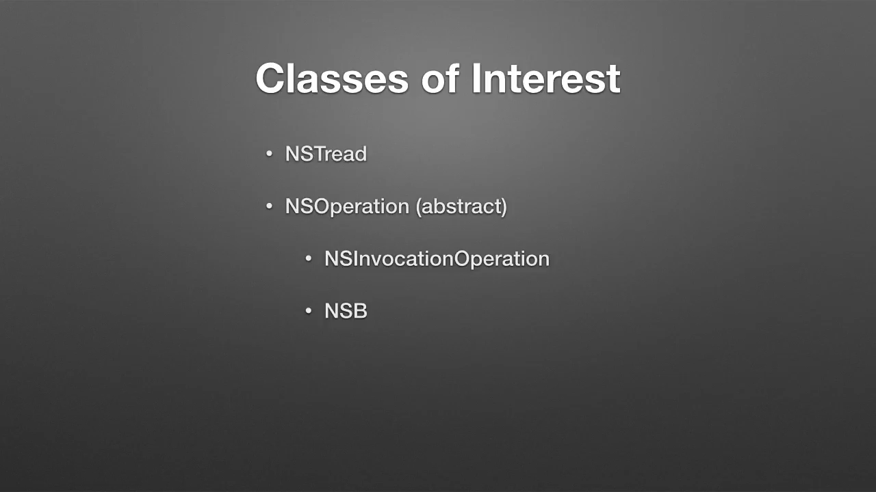
Step: Type 'lockOperation' after 'NSB' so the sub-bullet reads NSBlockOperation
text(lockOperation)
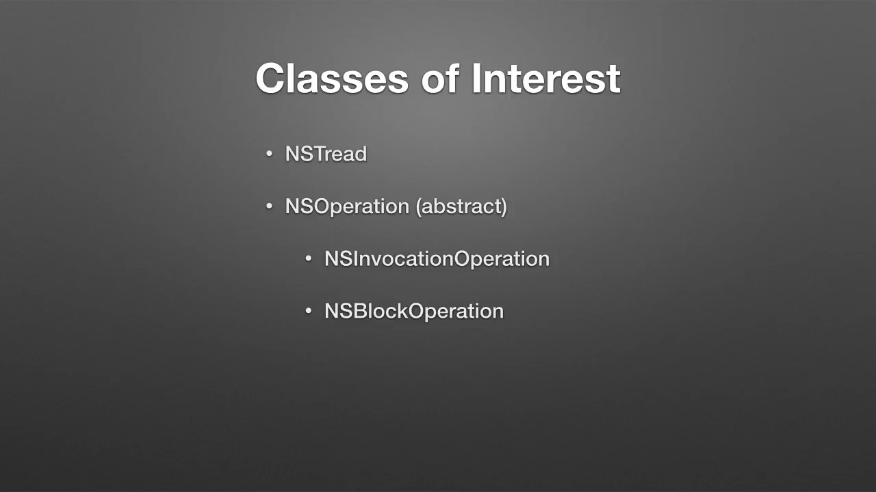